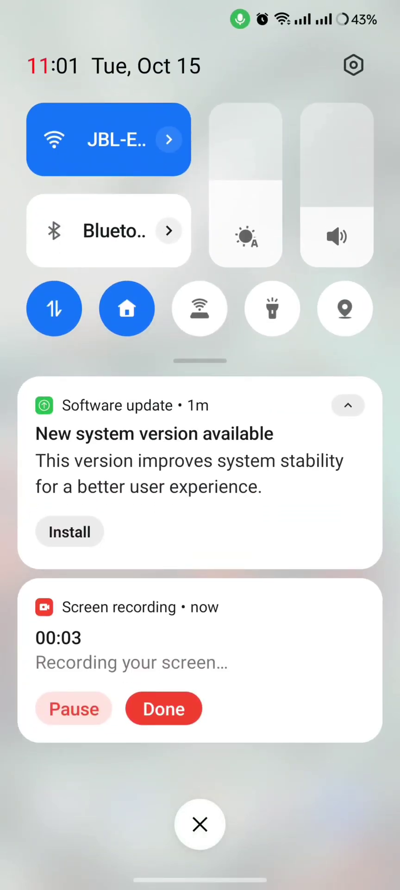
Step: Open the 'New system version available' notification to view the OxygenOS 14.0 update
click(154, 434)
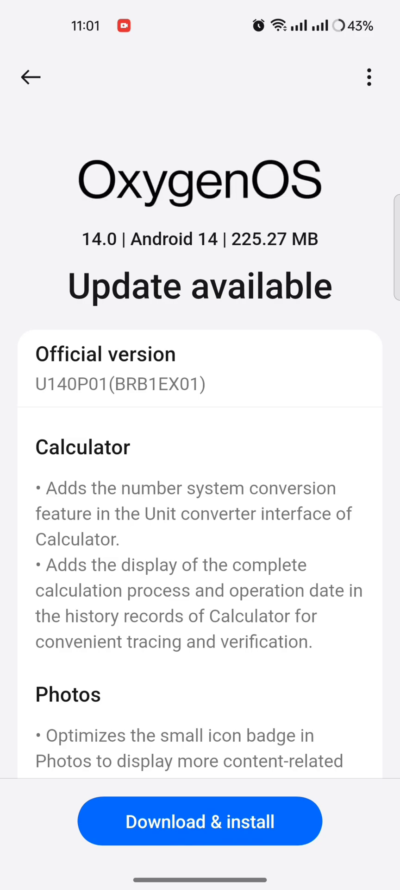
scroll(down, 3)
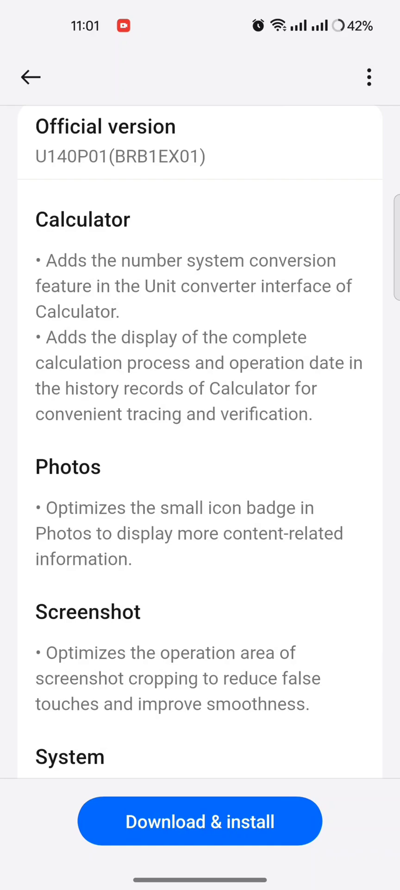
scroll(down, 3)
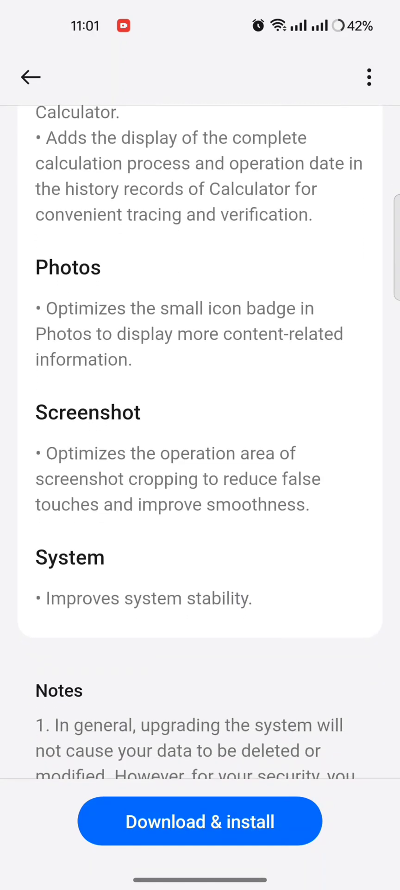
scroll(down, 3)
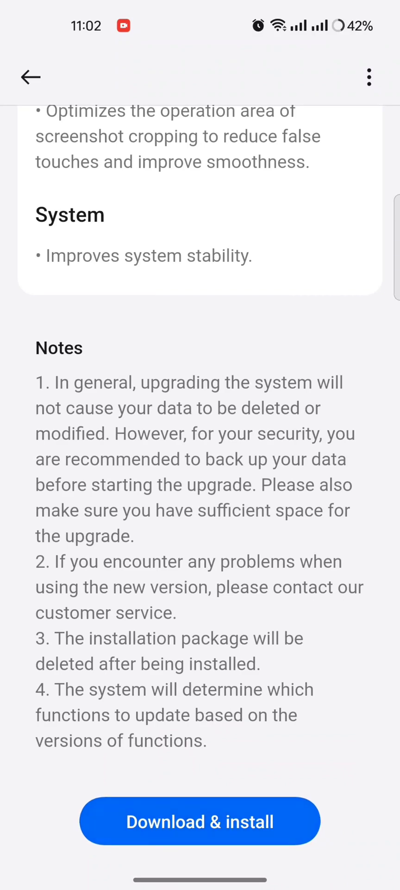
Step: Start downloading the OxygenOS 14.0 update and scroll the changelog during the download
click(199, 821)
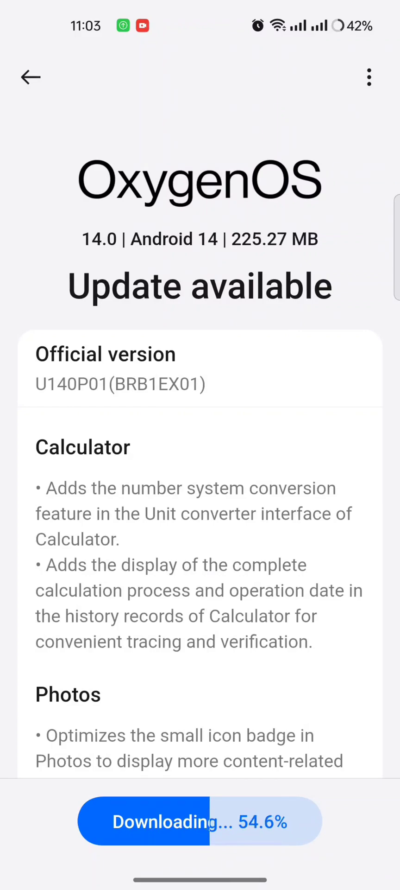
scroll(down, 3)
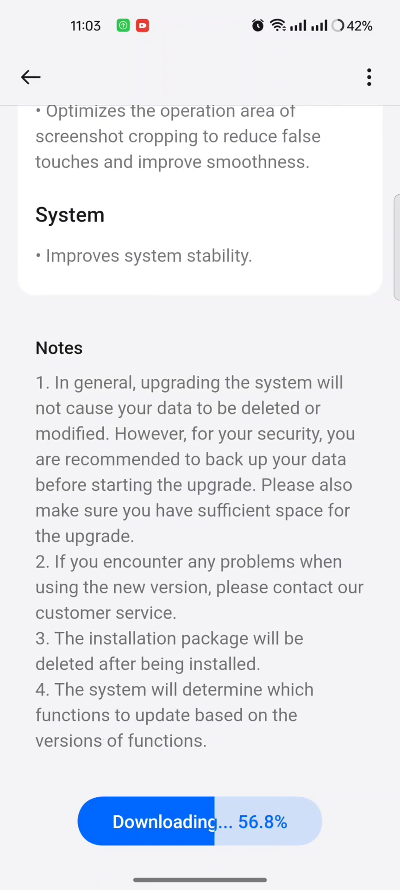
scroll(down, 3)
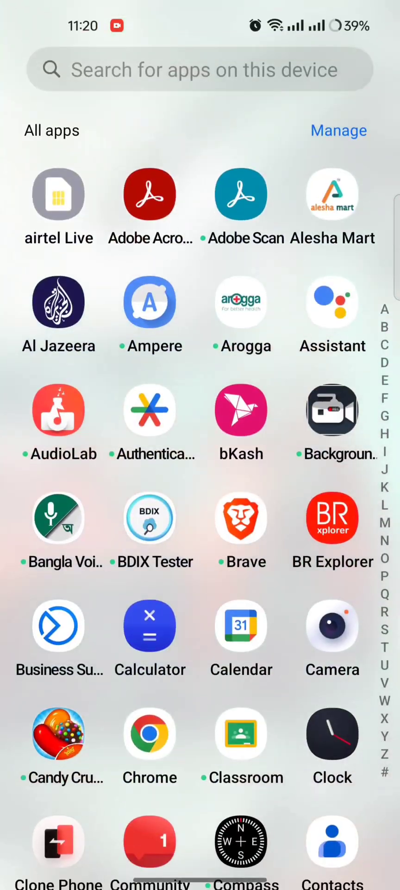
Step: Calculate 78×65 = 5,070 in Calculator and switch to the scientific keypad
click(150, 626)
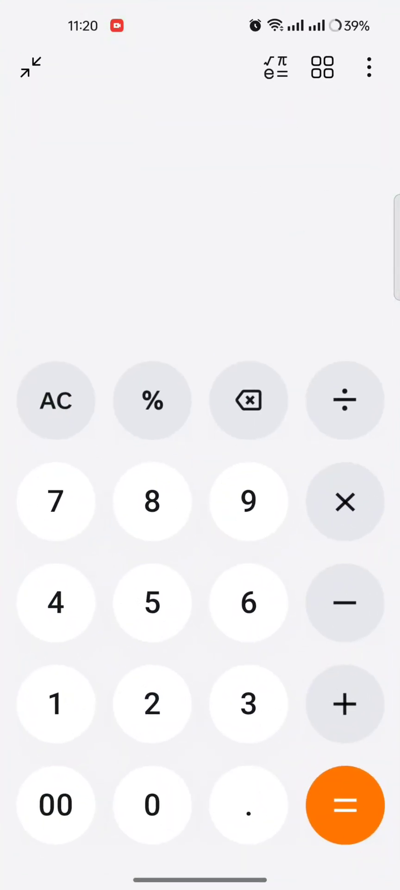
click(152, 500)
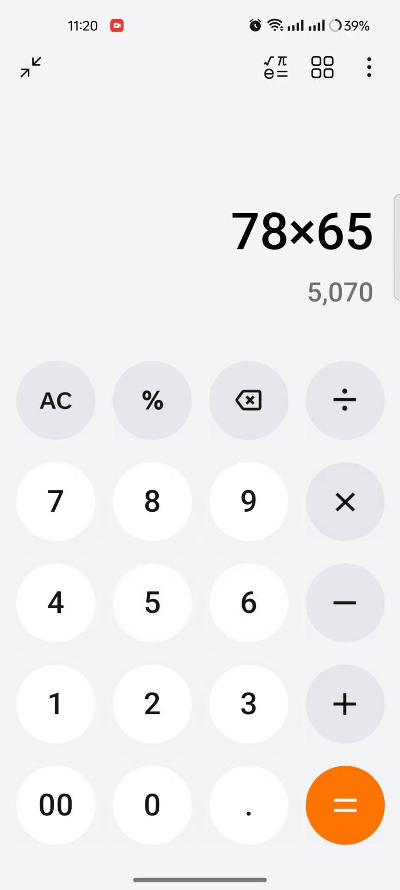
click(345, 804)
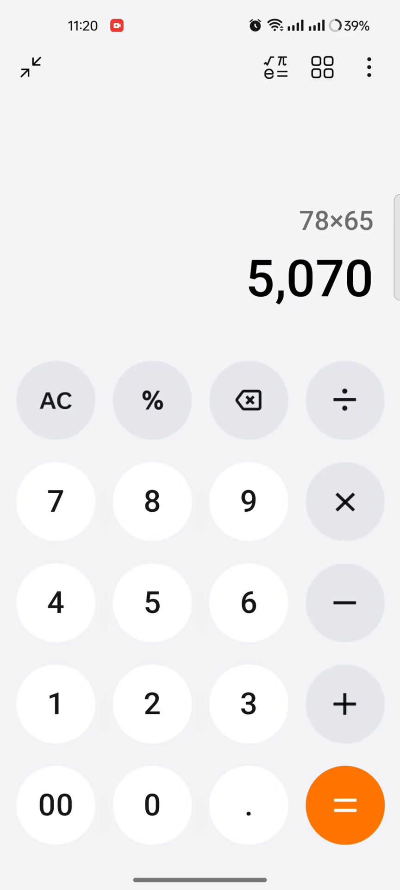
click(322, 68)
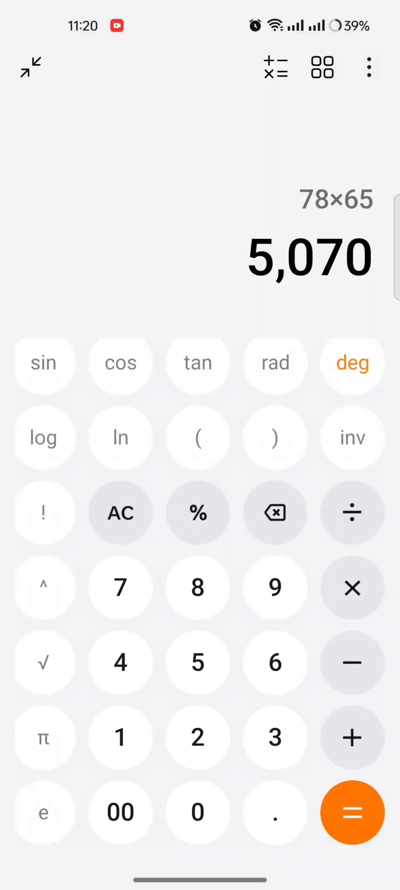
Step: Leave Calculator and confirm Software update shows LE2101_14.0.0.602(EX01U140P01) up to date
click(277, 68)
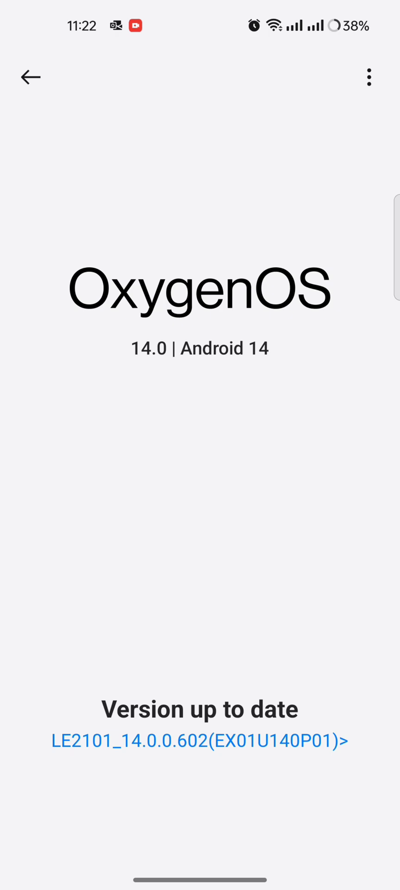
Step: Open the release notes for build LE2101_14.0.0.602 and scroll through them
click(199, 740)
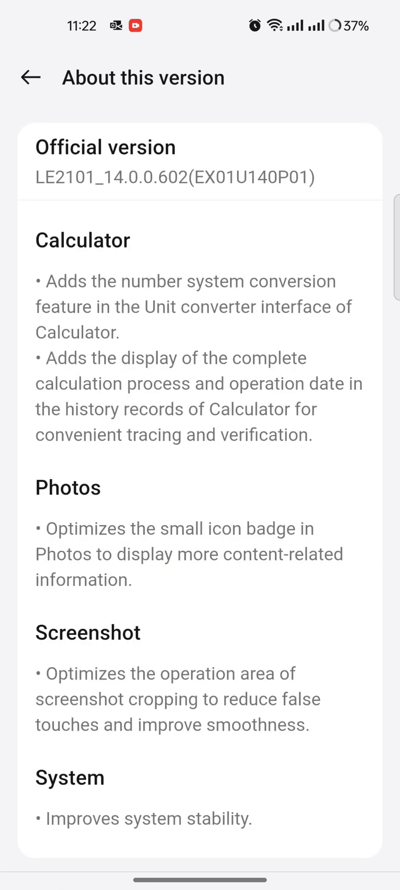
scroll(down, 3)
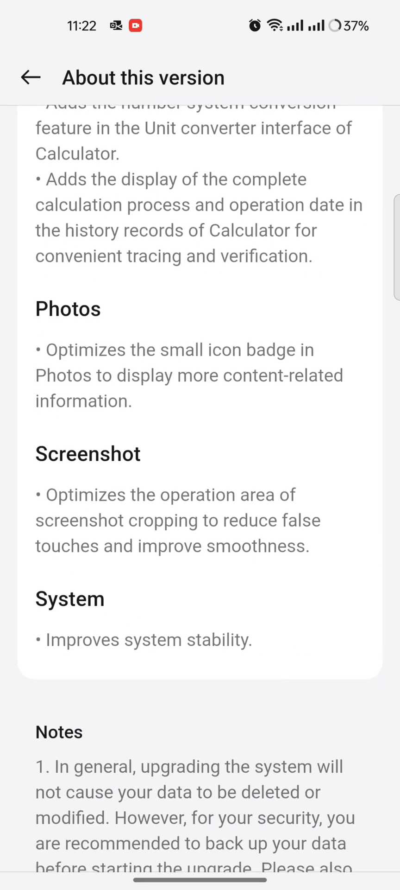